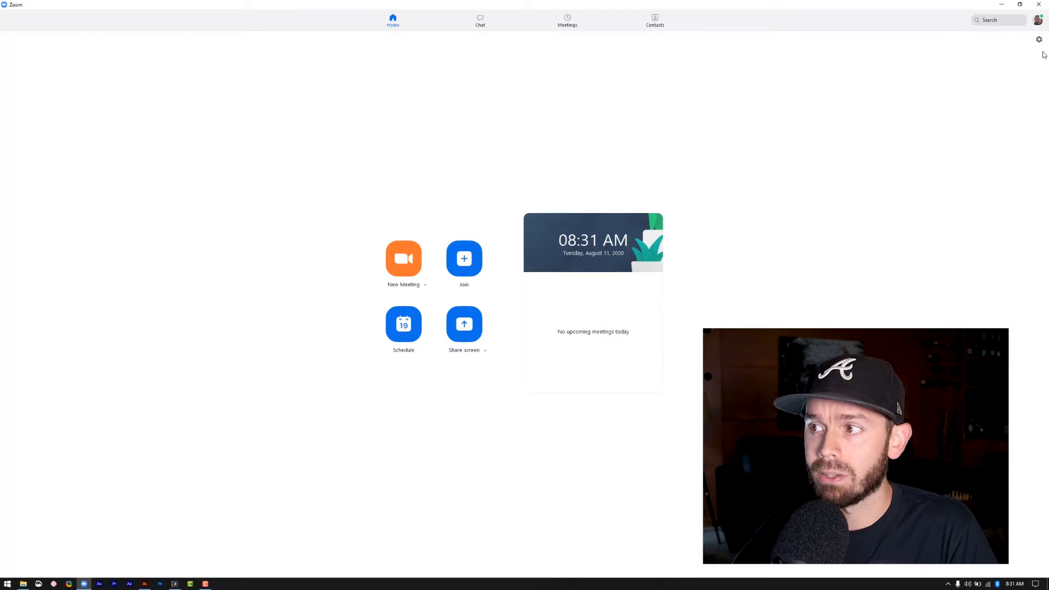
pyautogui.moveTo(1038, 39)
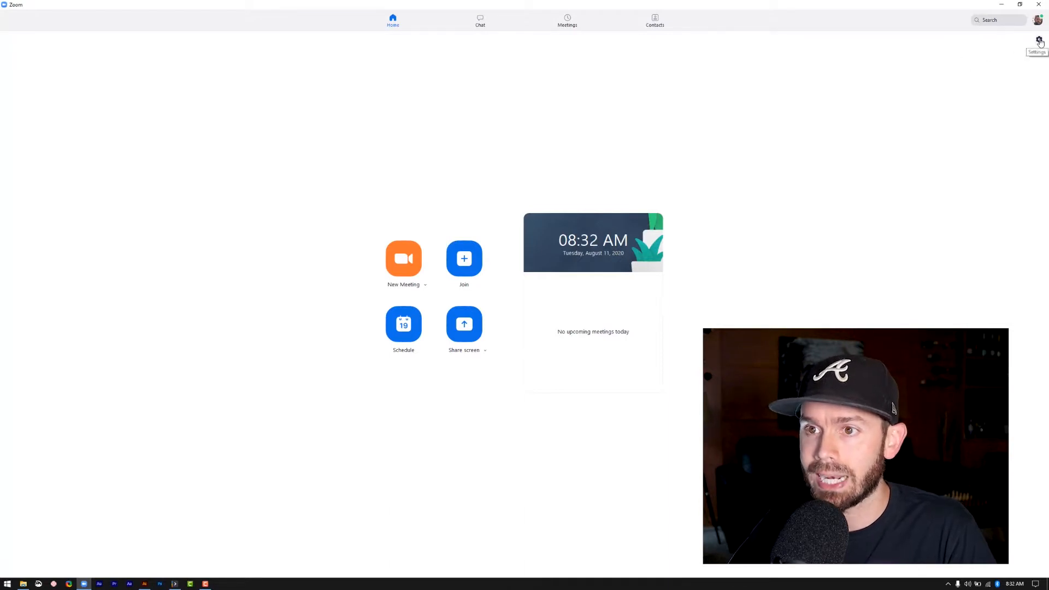
# - Open Zoom's Settings window from the gear icon on the home screen
pyautogui.click(1038, 40)
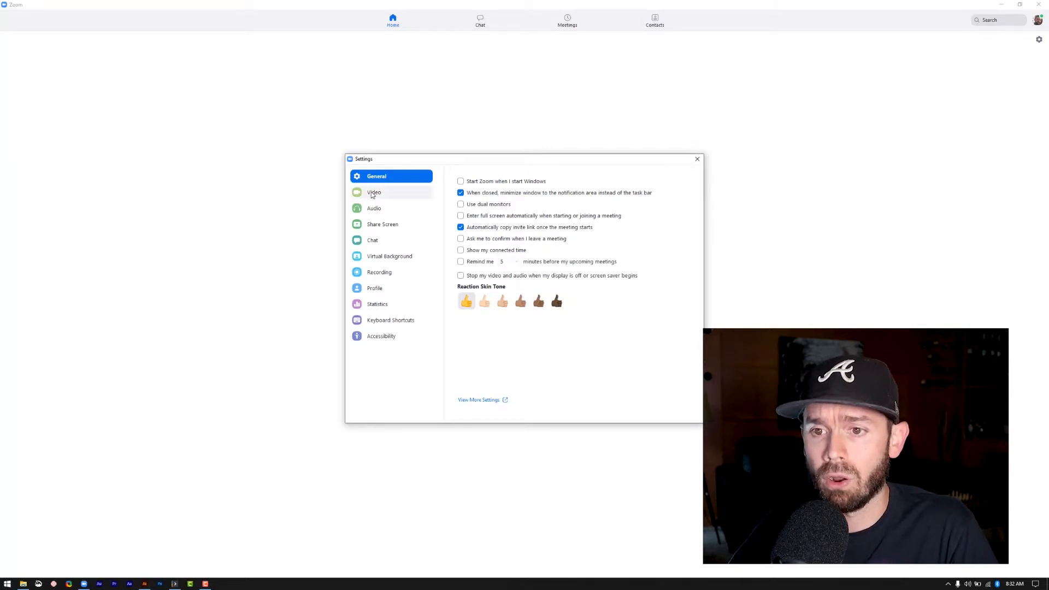
# - In Video settings, select EOS Webcam Utility Beta as the camera
pyautogui.click(374, 191)
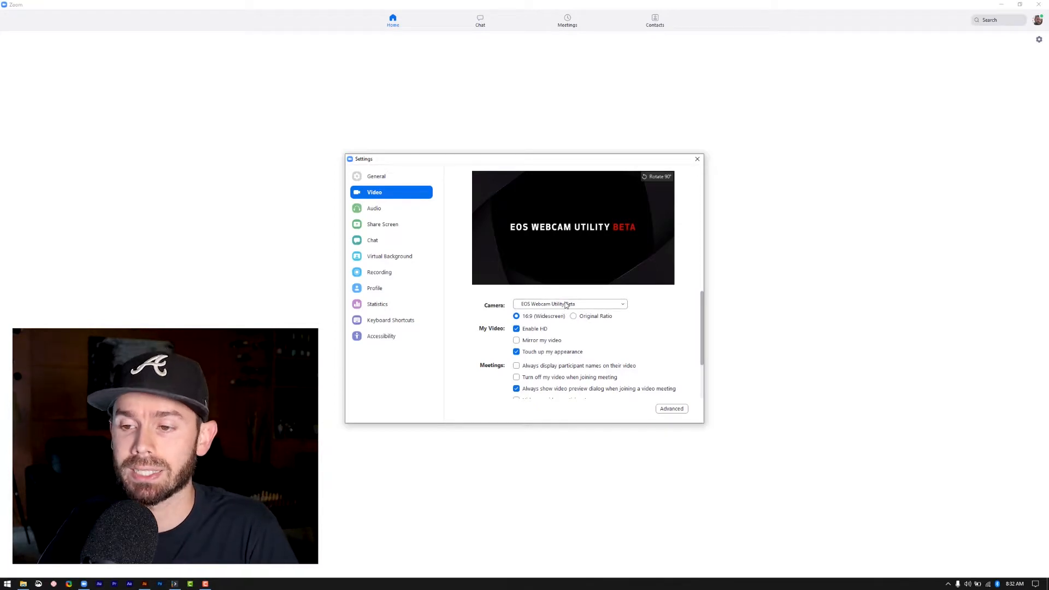
pyautogui.click(571, 304)
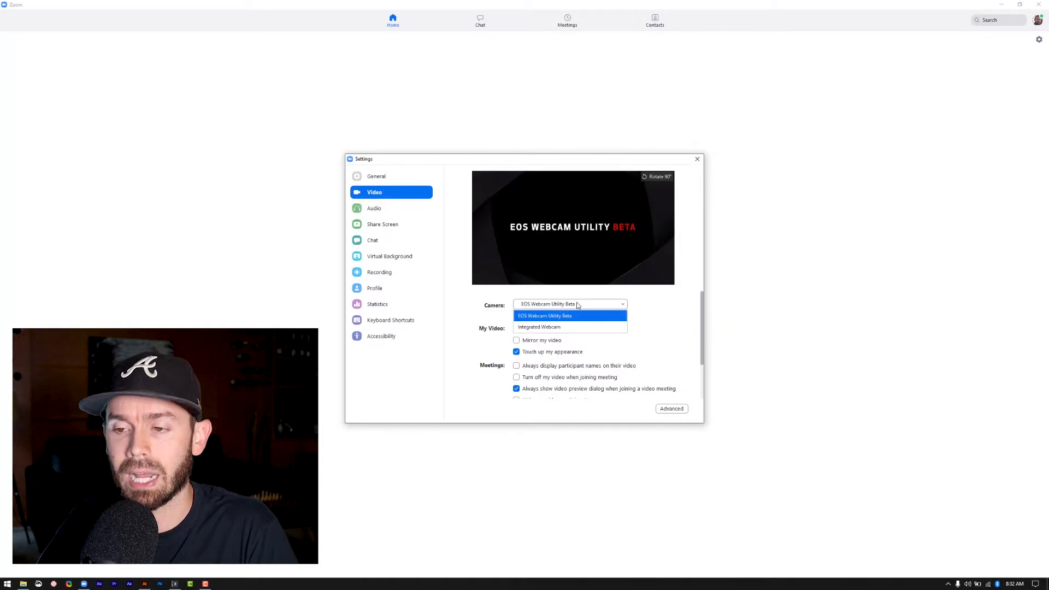
pyautogui.moveTo(570, 328)
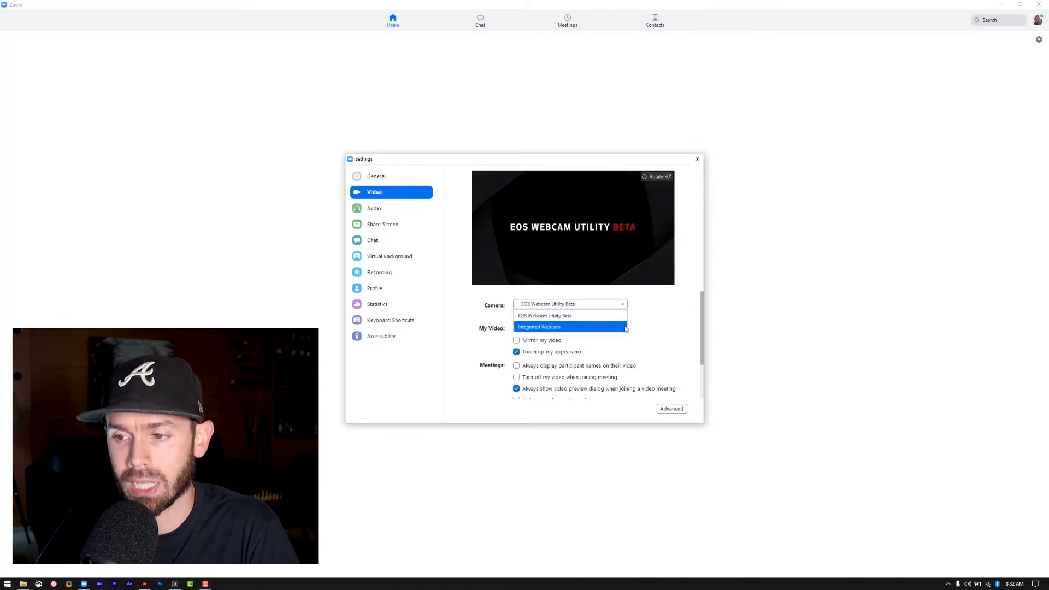
pyautogui.click(559, 315)
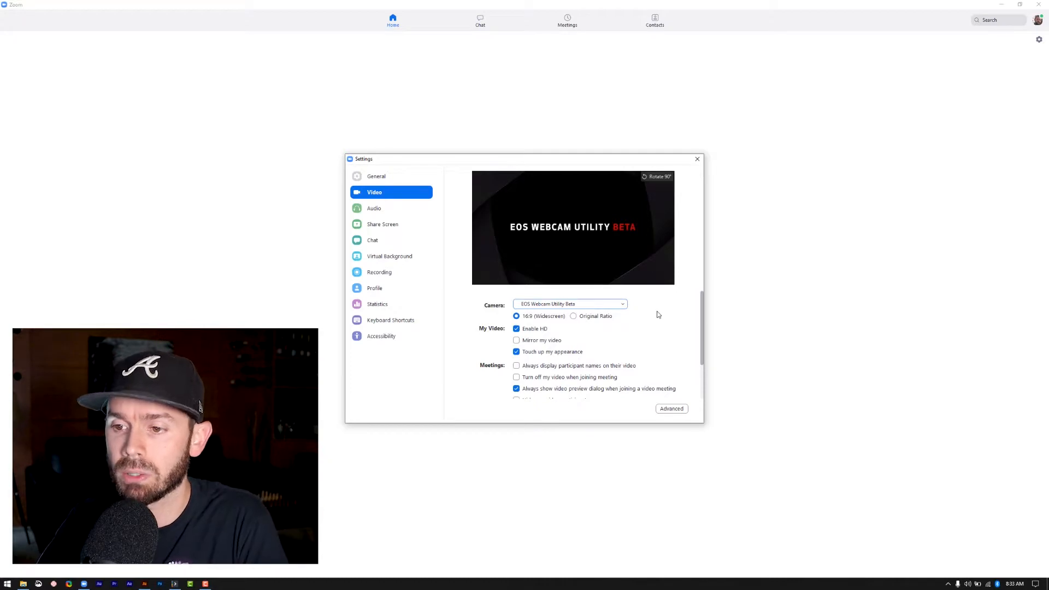
pyautogui.moveTo(559, 342)
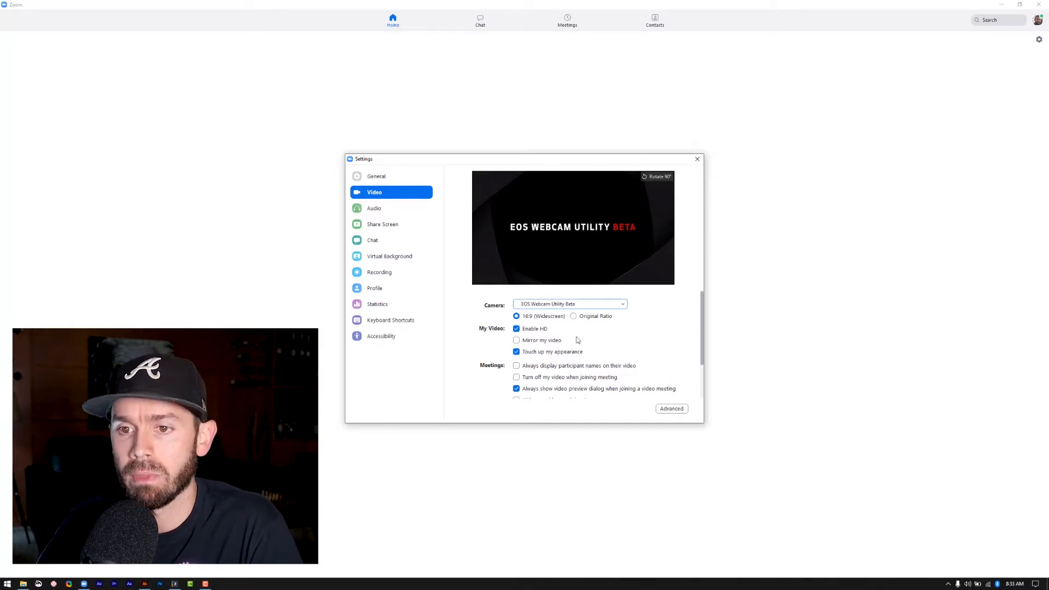
# - Show the Audio settings with Scarlett 2i2 USB as speaker and microphone
pyautogui.click(374, 208)
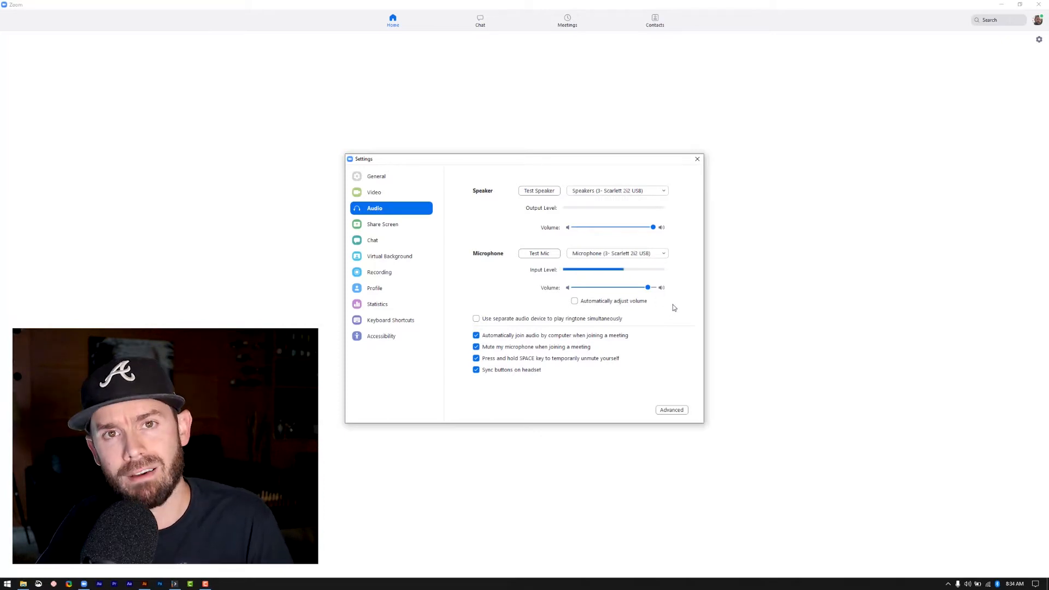
pyautogui.moveTo(671, 307)
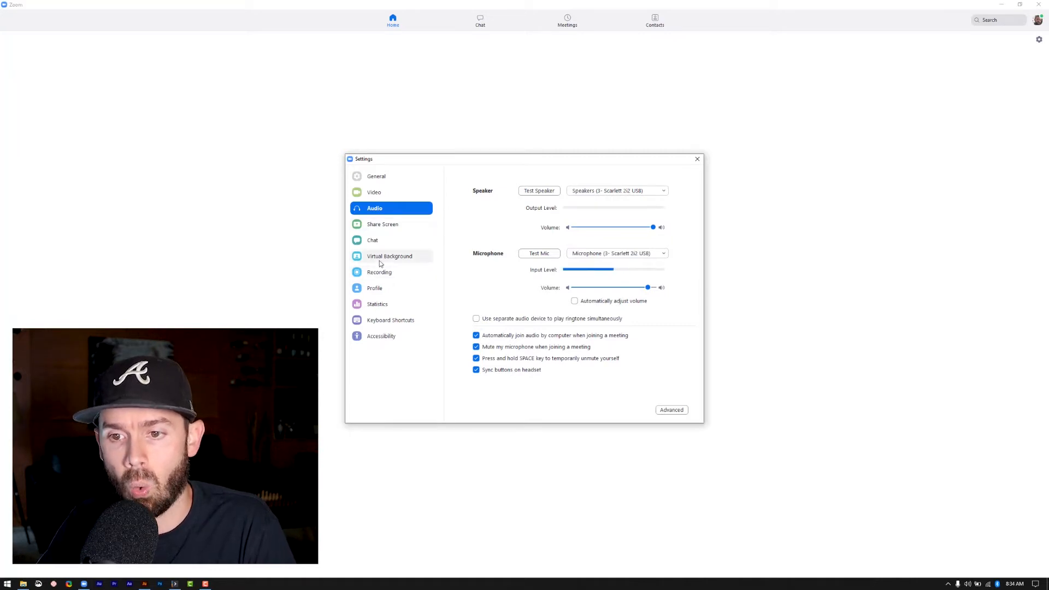
# - Show the Recording settings with the local recording location and options
pyautogui.click(379, 272)
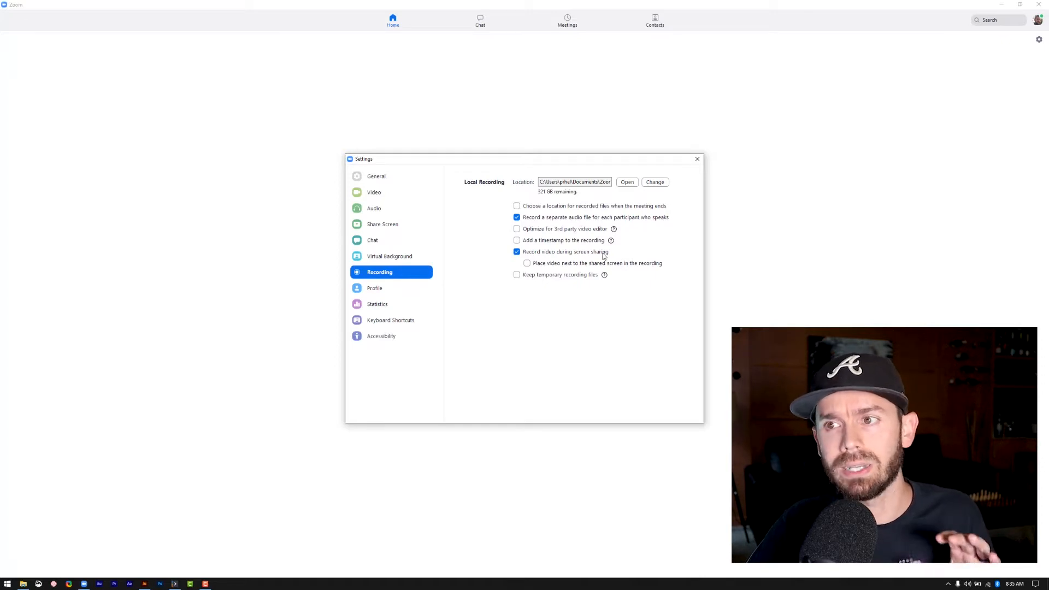
pyautogui.moveTo(628, 238)
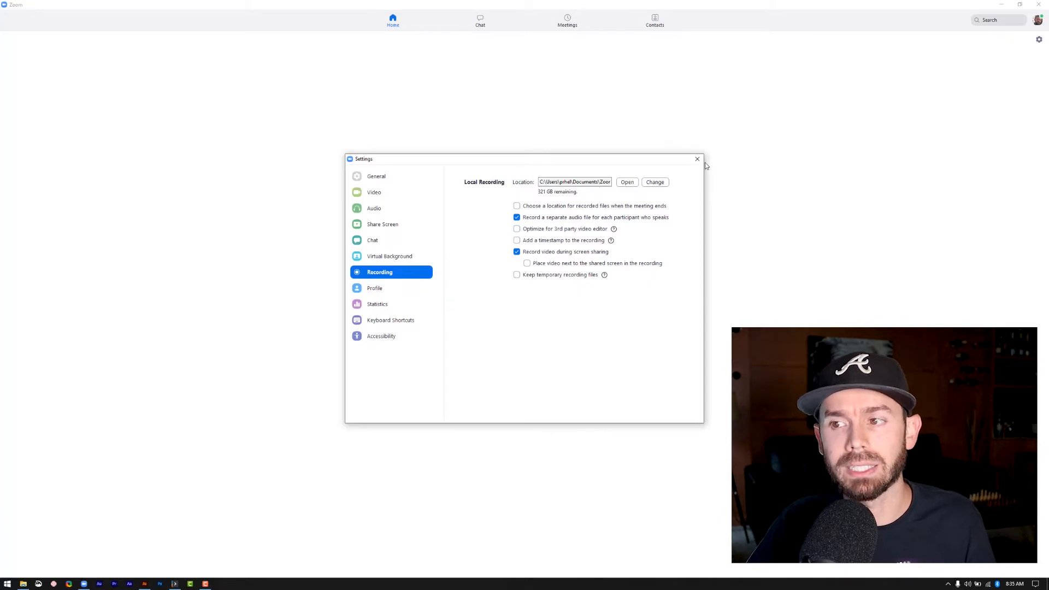
pyautogui.moveTo(697, 160)
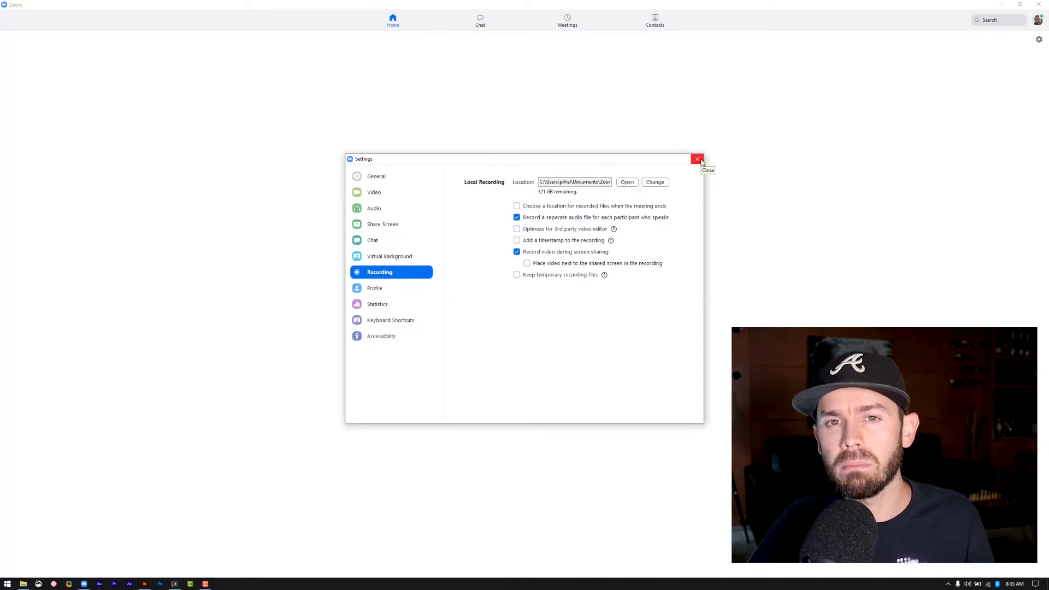
# - Close the Settings window to return to the Zoom home screen
pyautogui.click(697, 159)
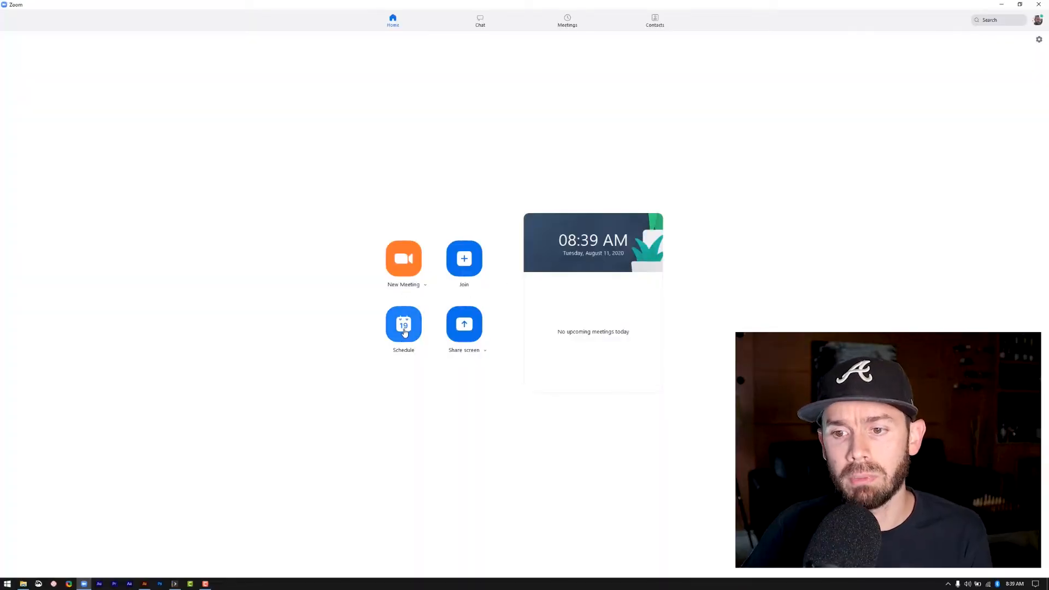
# - Schedule a meeting for Aug 11, 2020 at 12:00 PM to Google Calendar
pyautogui.click(403, 324)
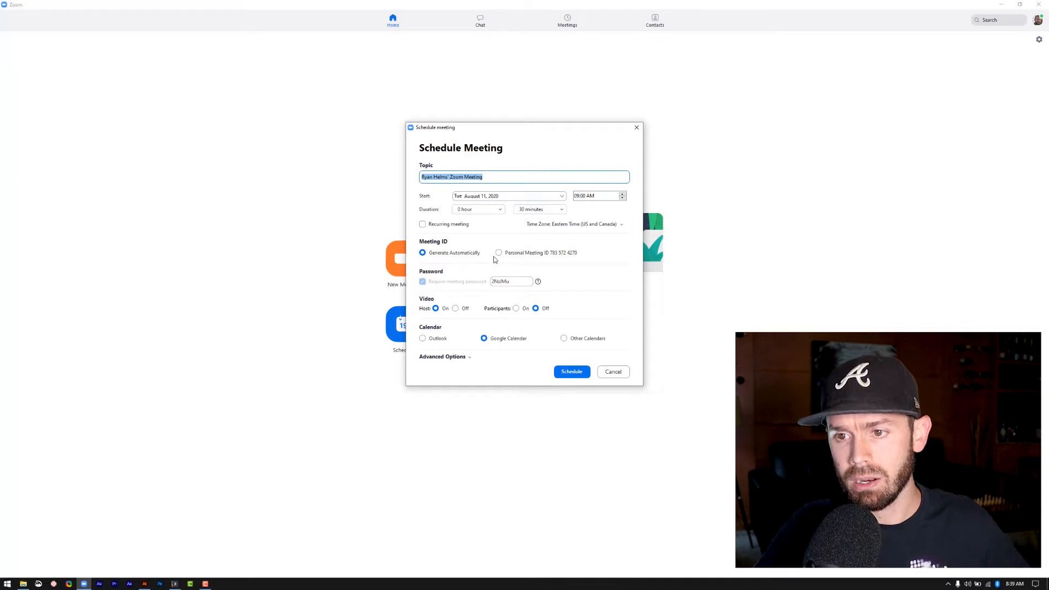
pyautogui.click(622, 195)
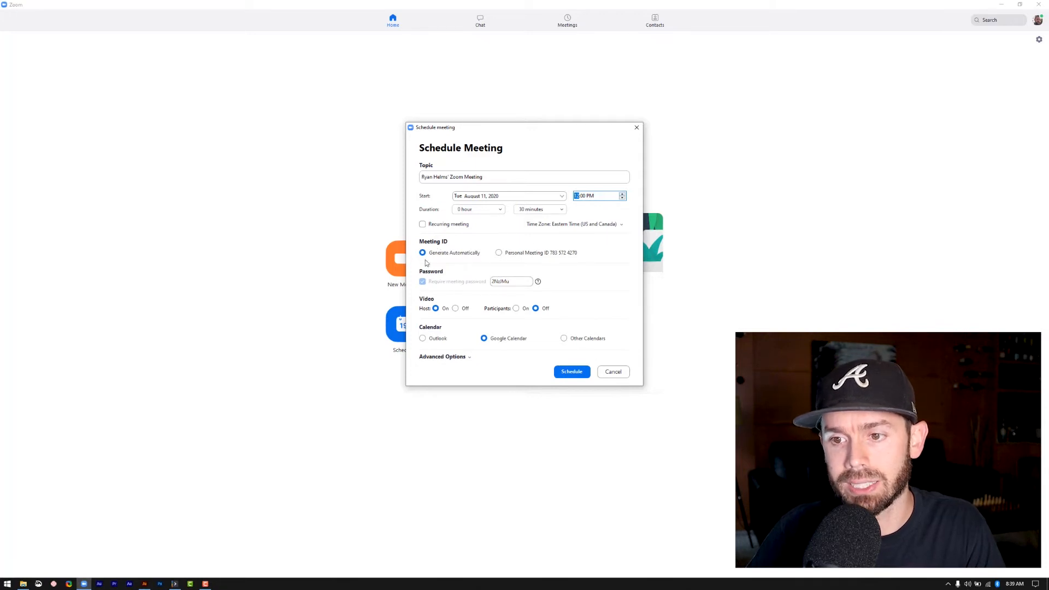
pyautogui.moveTo(510, 247)
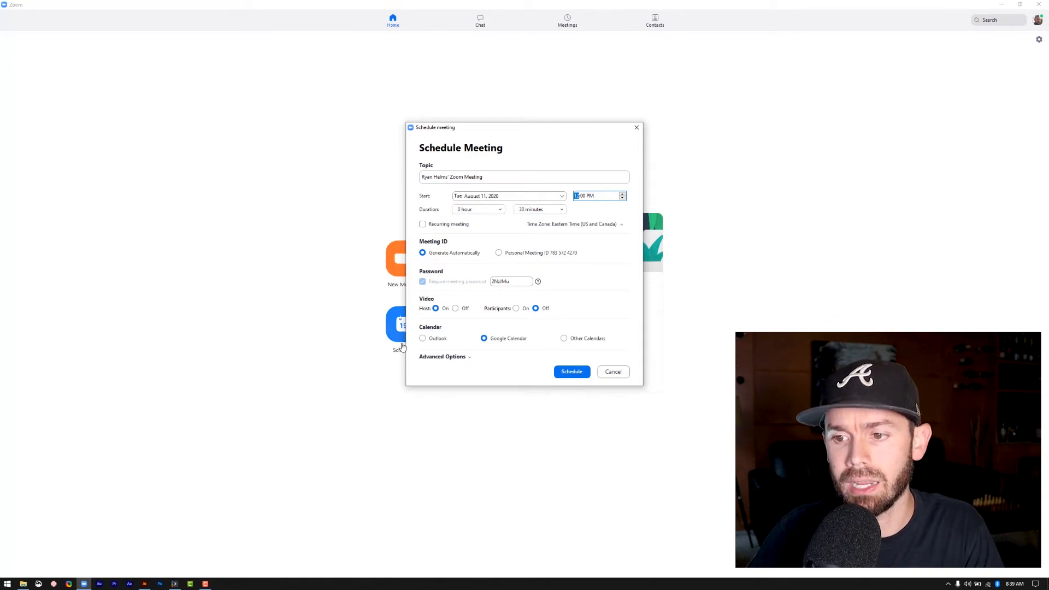
pyautogui.moveTo(573, 383)
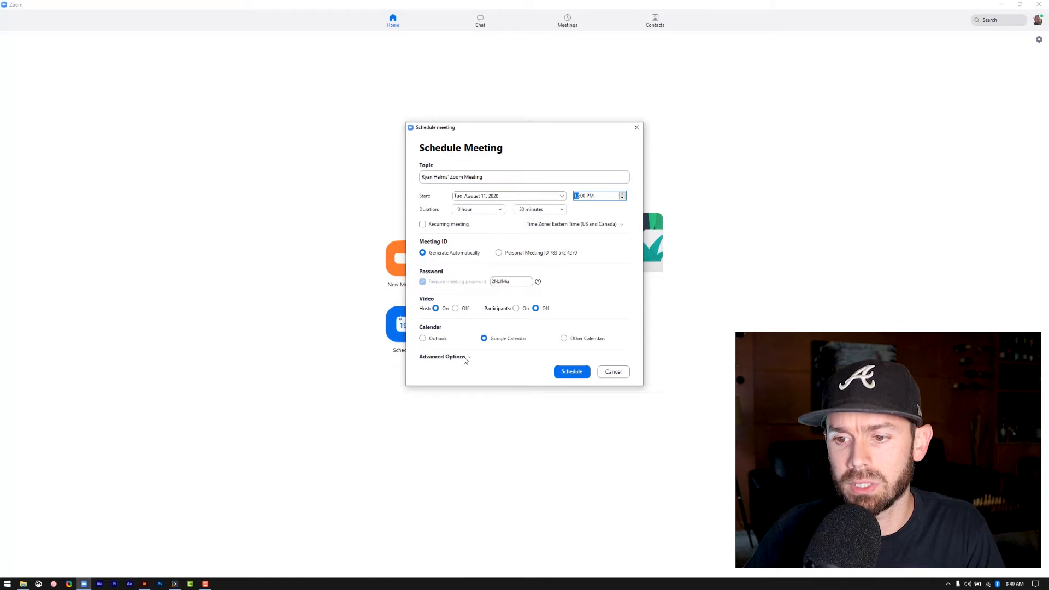
pyautogui.click(443, 357)
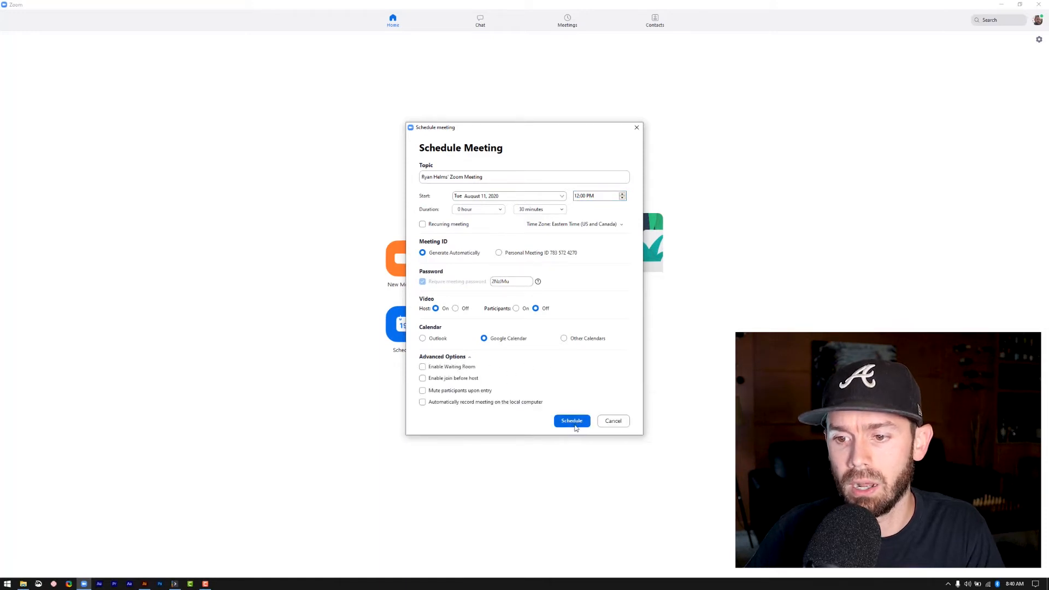
pyautogui.click(572, 421)
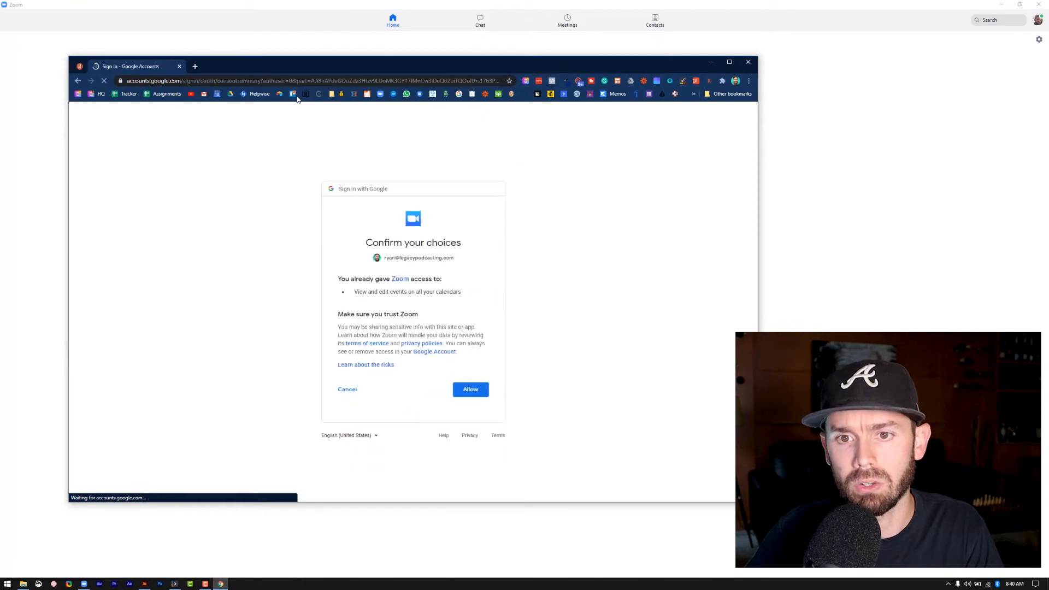
pyautogui.click(470, 389)
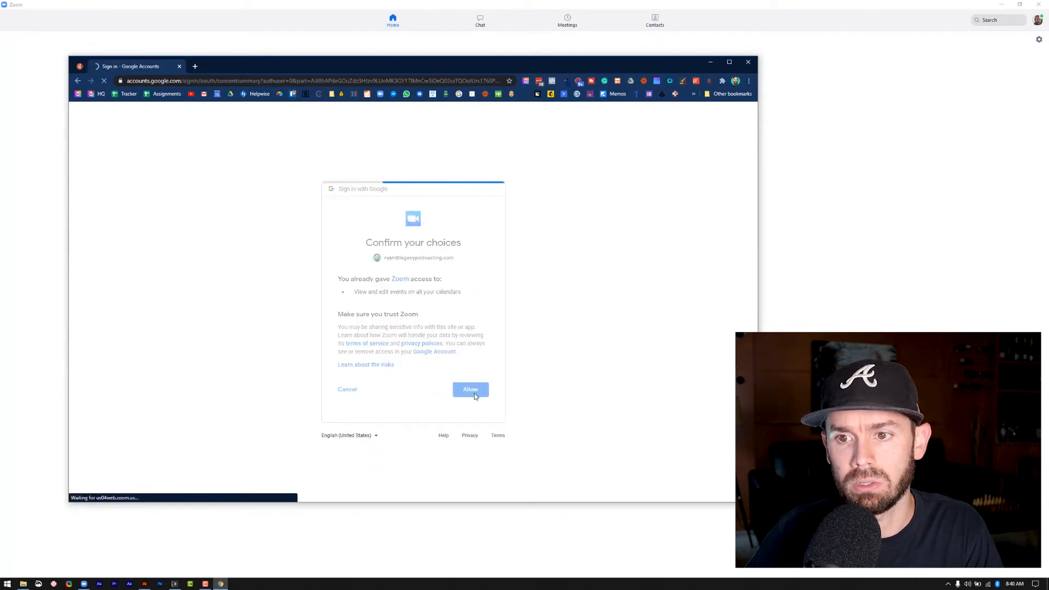
pyautogui.click(470, 389)
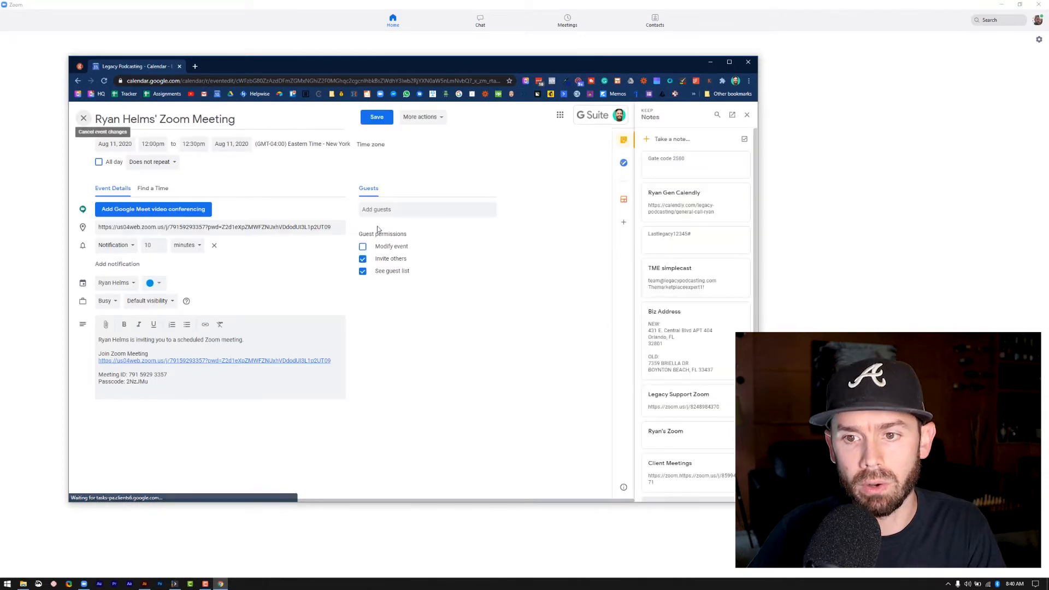
pyautogui.click(399, 209)
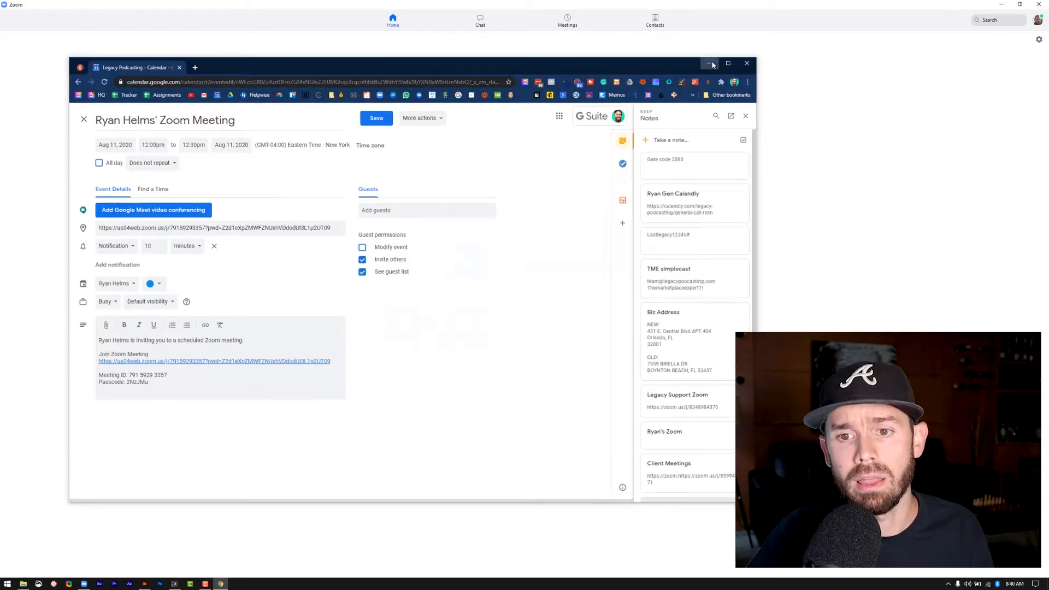
# - Minimize Chrome to reveal the Zoom home screen with the 12:00 PM meeting
pyautogui.click(710, 63)
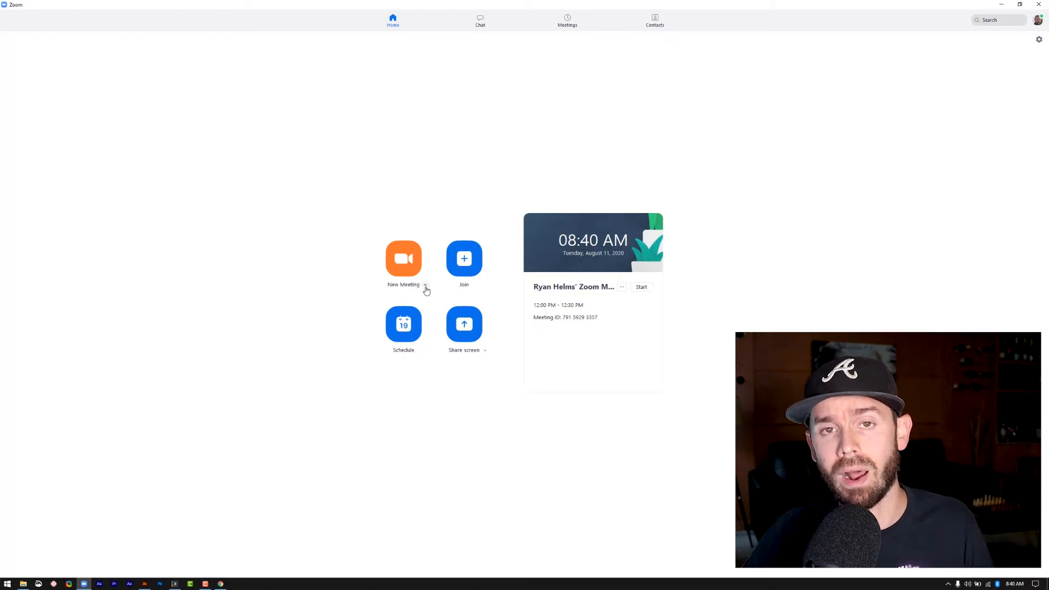
pyautogui.moveTo(424, 287)
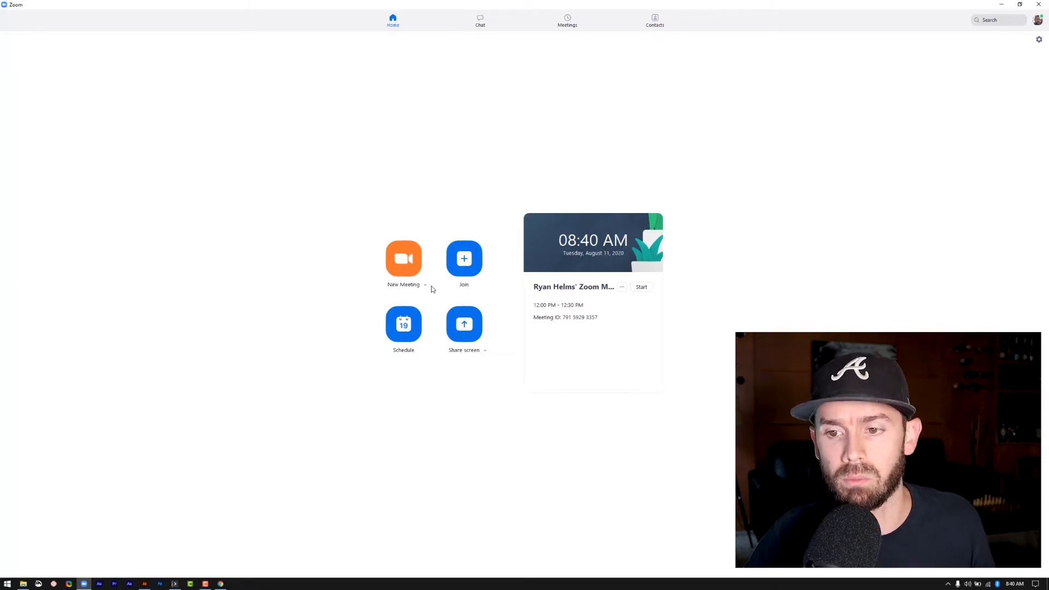
pyautogui.moveTo(349, 276)
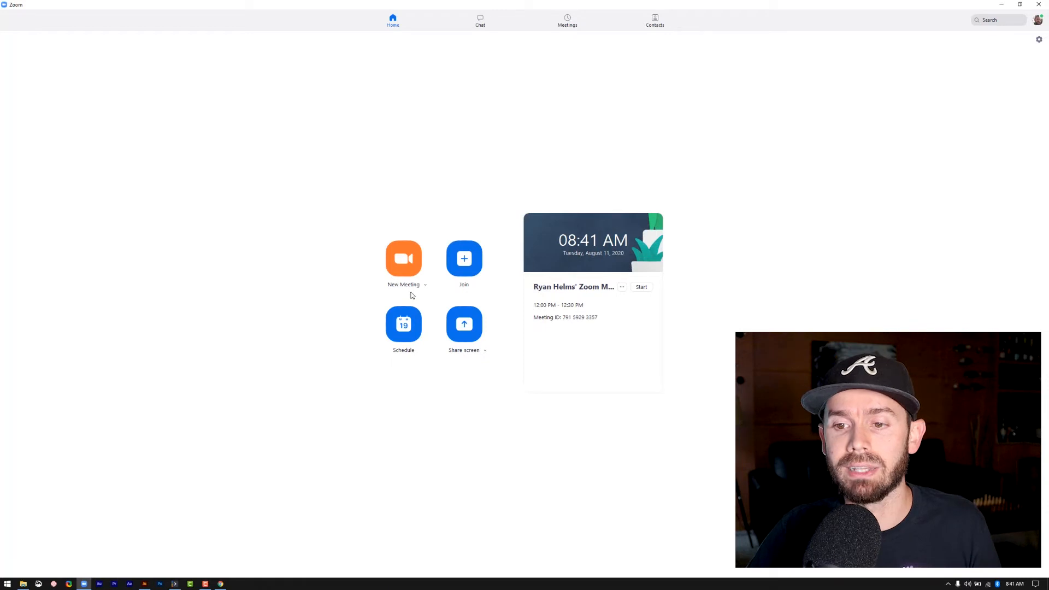
# - In the New Meeting options, toggle 'Use My Personal Meeting ID'
pyautogui.click(424, 284)
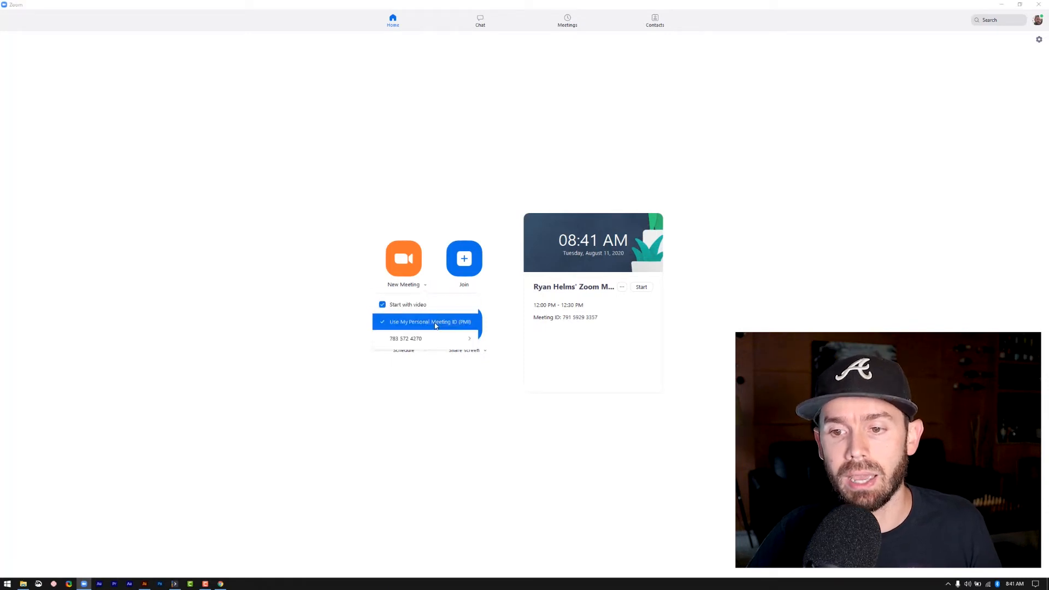
pyautogui.click(428, 339)
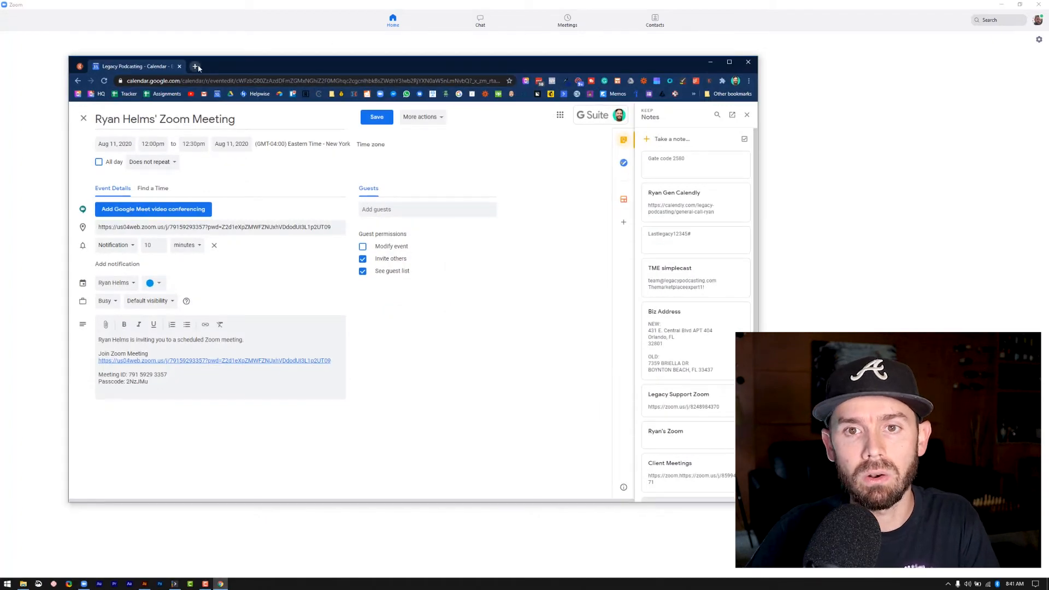
# - Open a new Chrome tab for the Zoom meeting join link
pyautogui.click(195, 66)
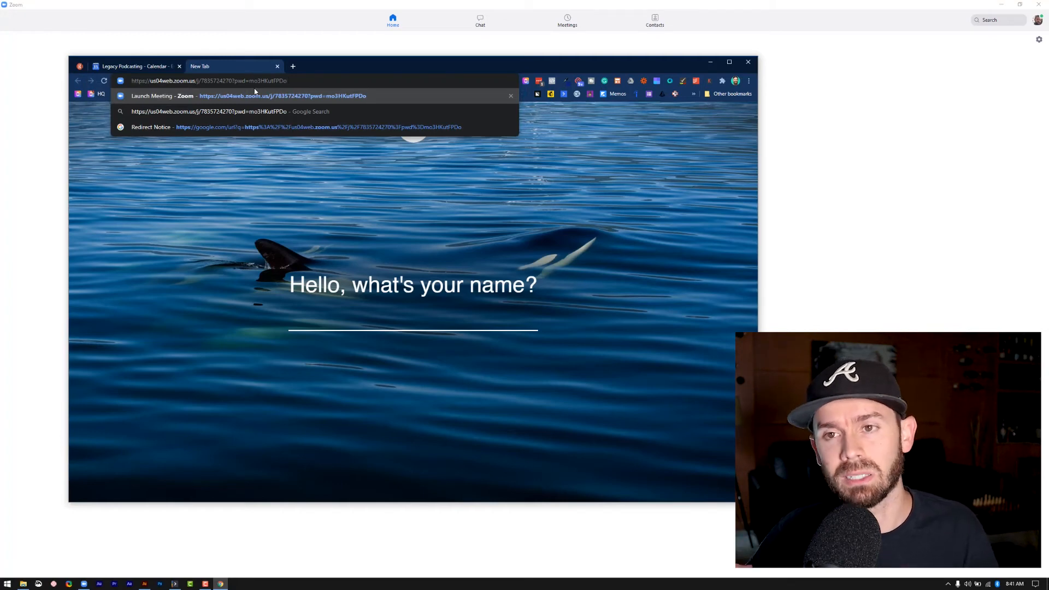
pyautogui.moveTo(271, 5)
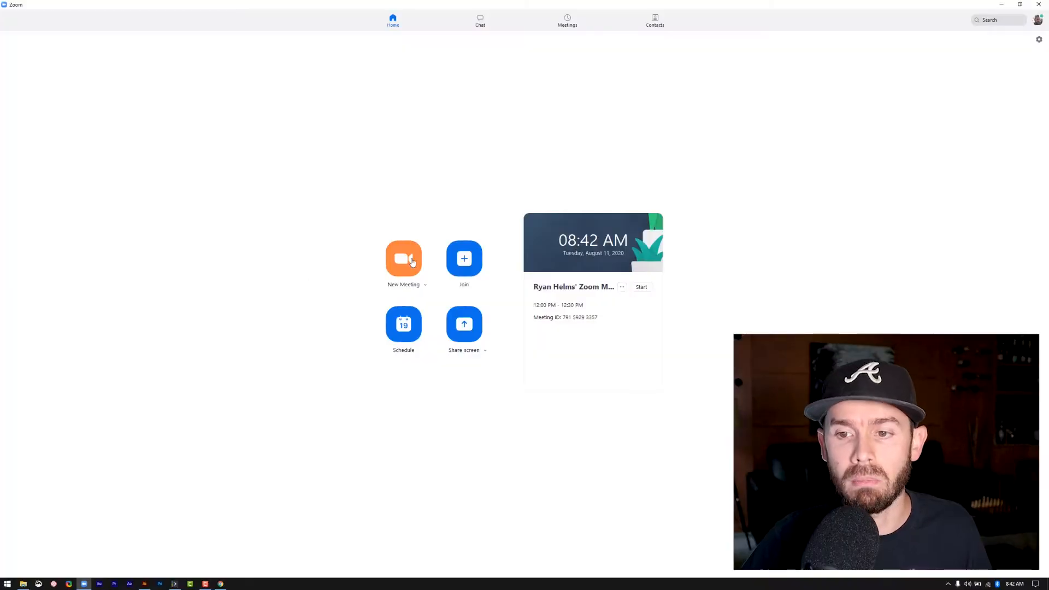
# - Start an instant meeting and join it with computer audio
pyautogui.click(403, 258)
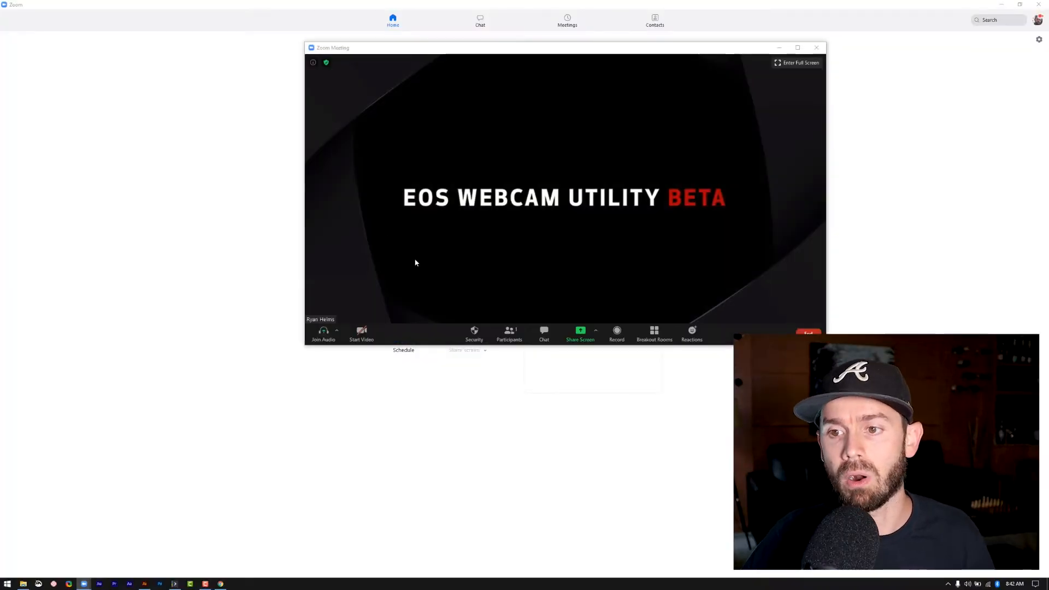
pyautogui.click(337, 330)
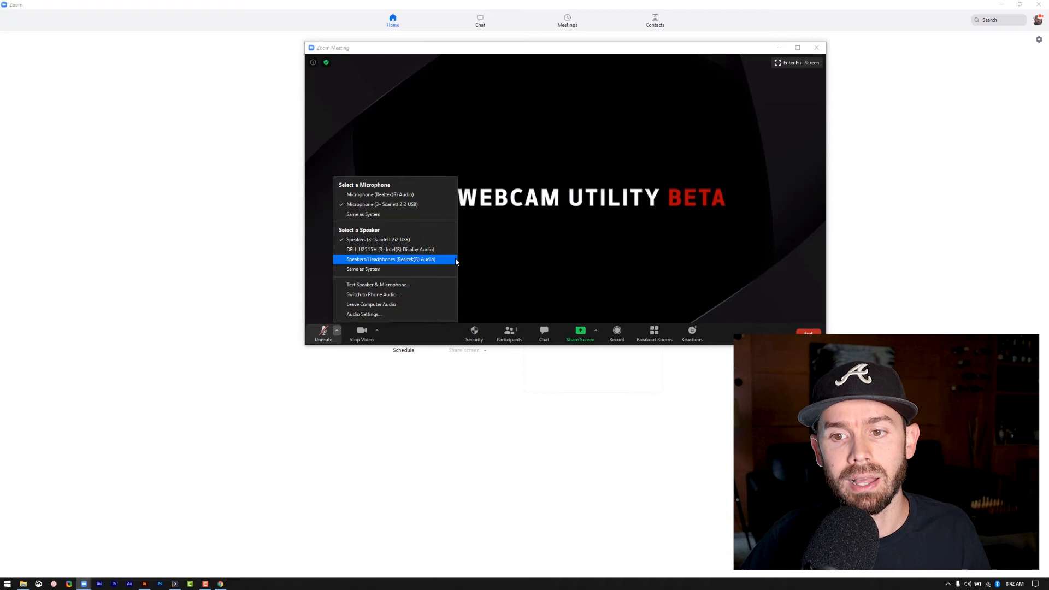
# - Choose the speaker output from the meeting's audio menu
pyautogui.click(376, 331)
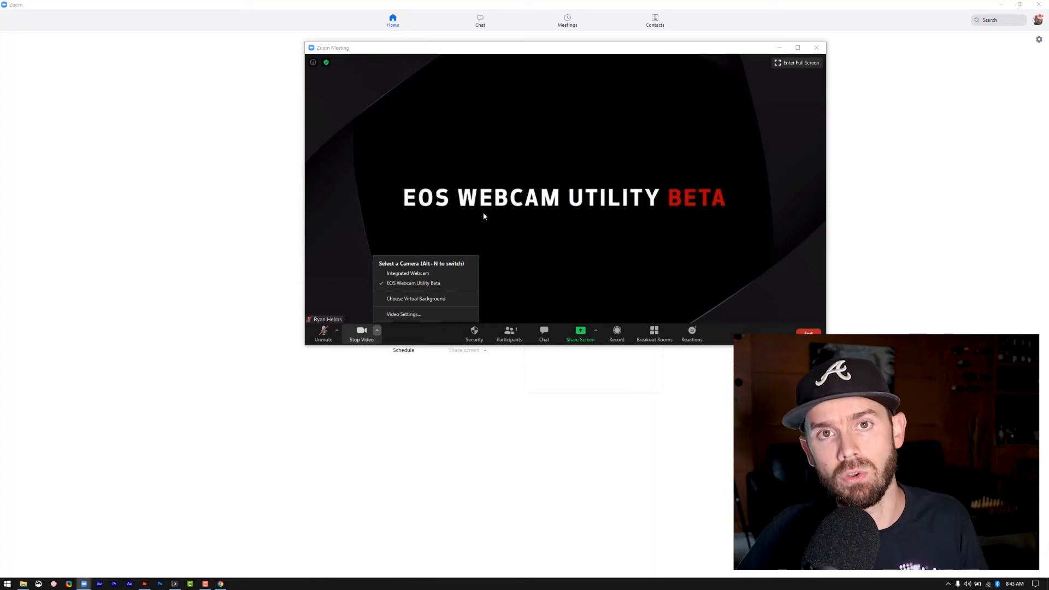
pyautogui.moveTo(483, 228)
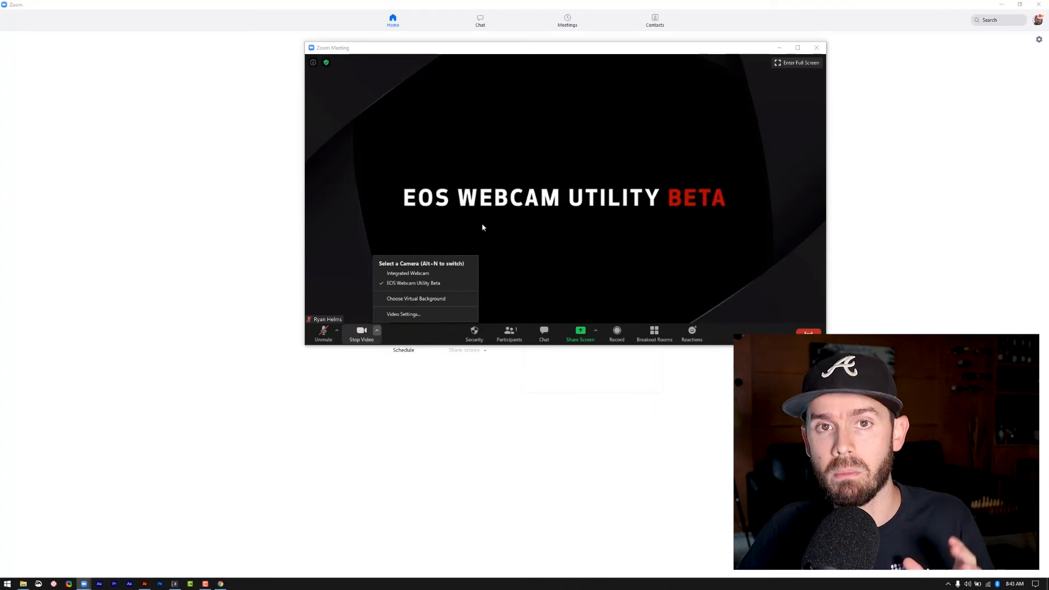
pyautogui.moveTo(481, 232)
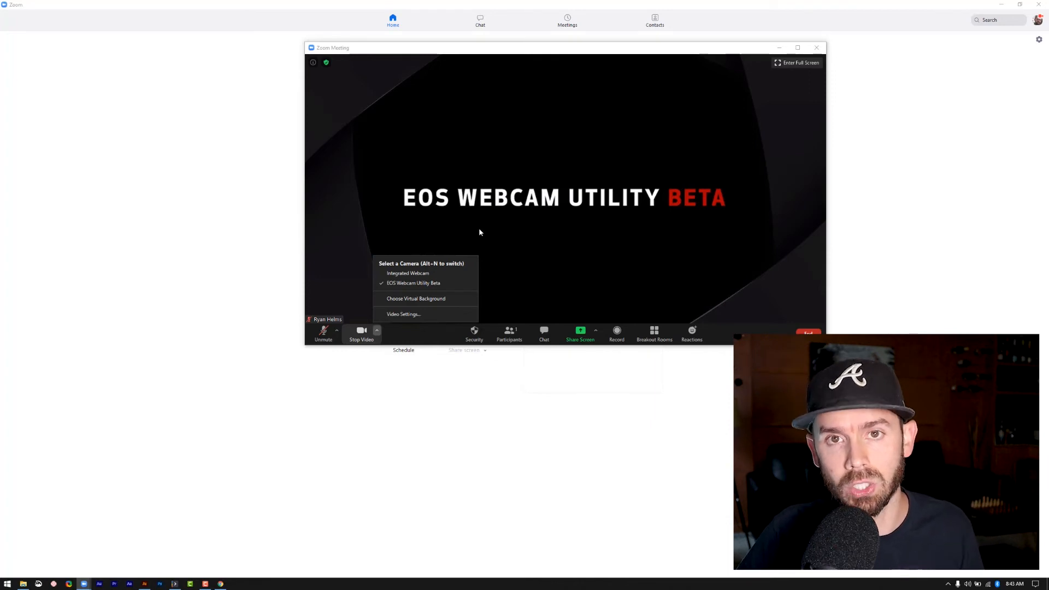